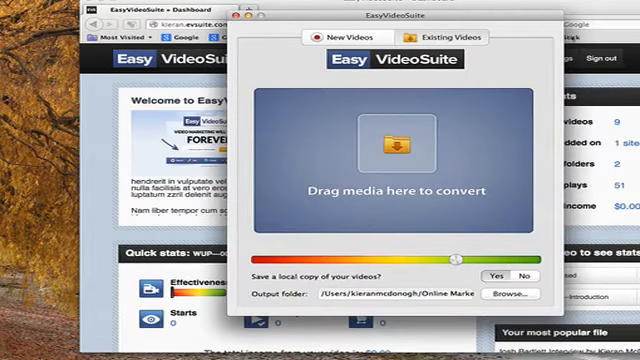
mouse_move(510, 76)
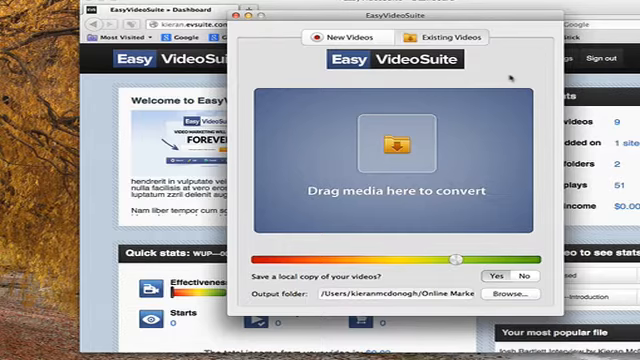